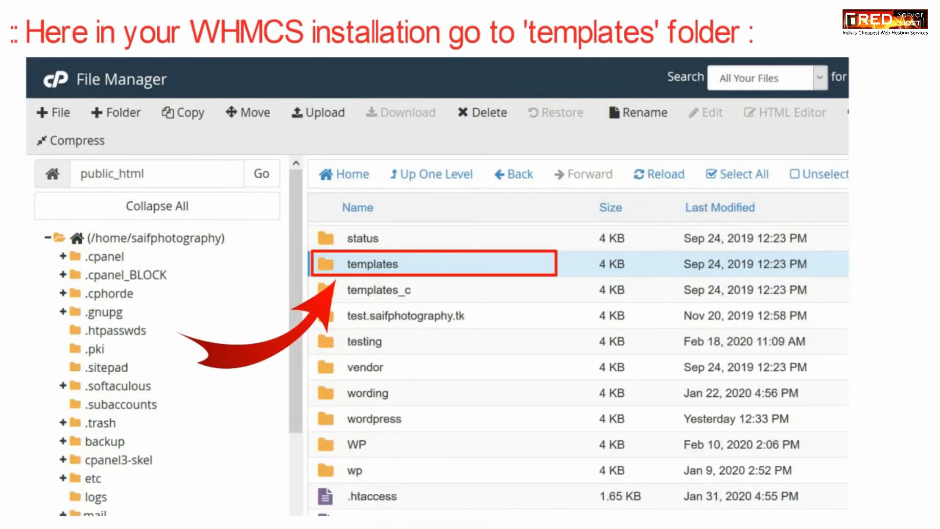
- Open templates/six and bring up the context menu for footer.tpl
{"action": "double_click", "coordinate": [371, 264]}
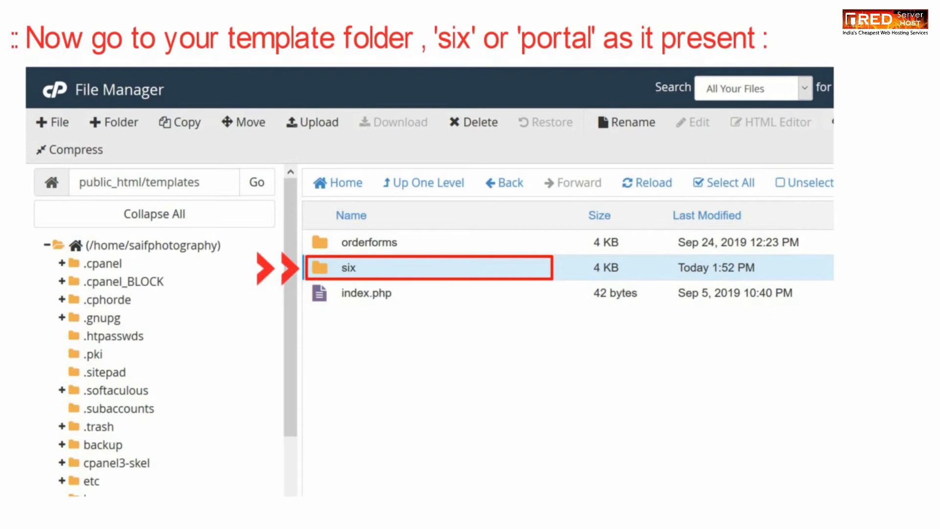
{"action": "right_click", "coordinate": [389, 247]}
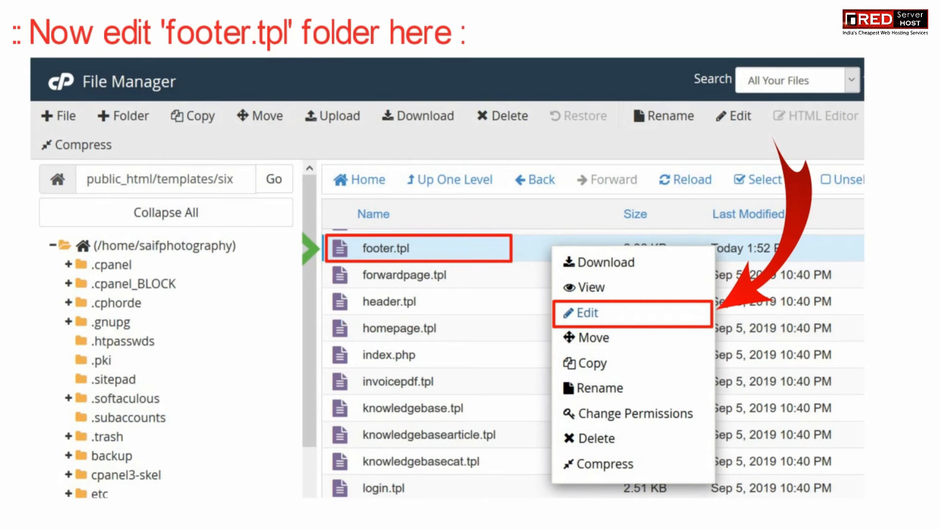
{"action": "left_click", "coordinate": [587, 313]}
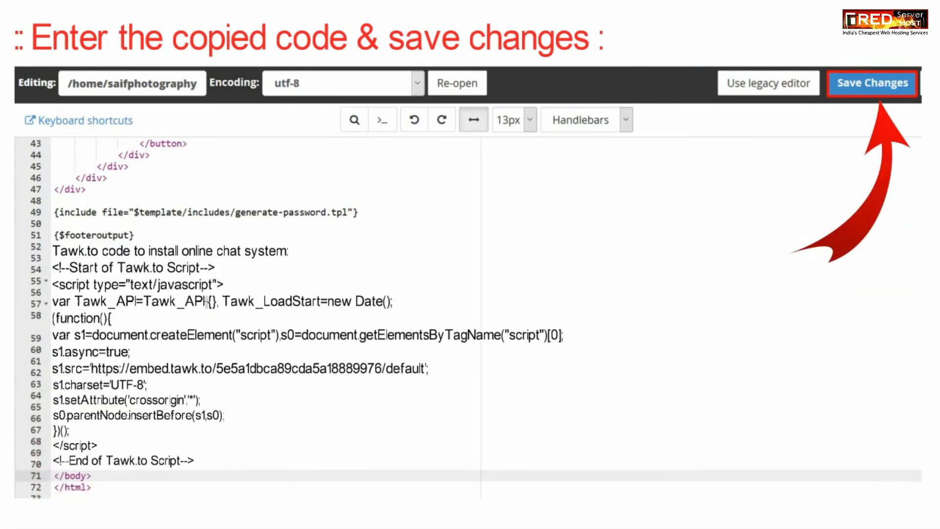
{"action": "left_click", "coordinate": [871, 83]}
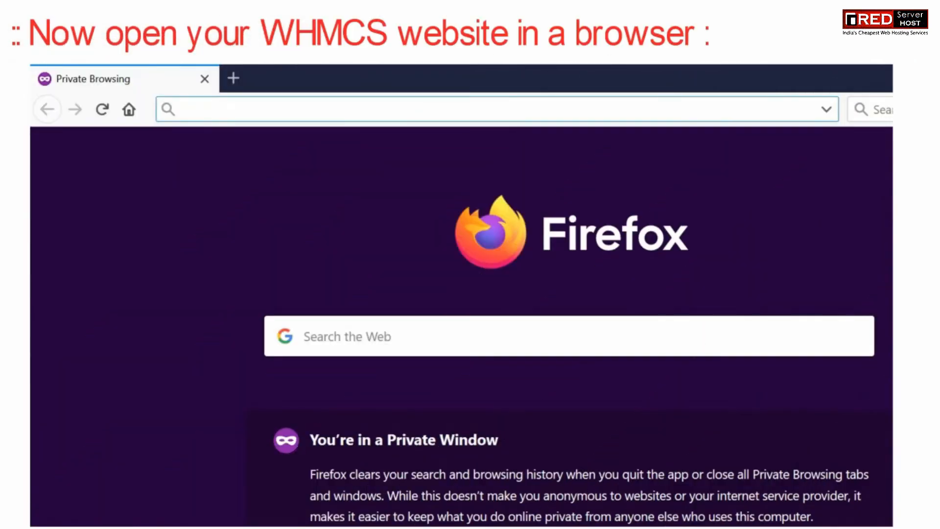
{"action": "type", "text": "https://saifphotography.tk"}
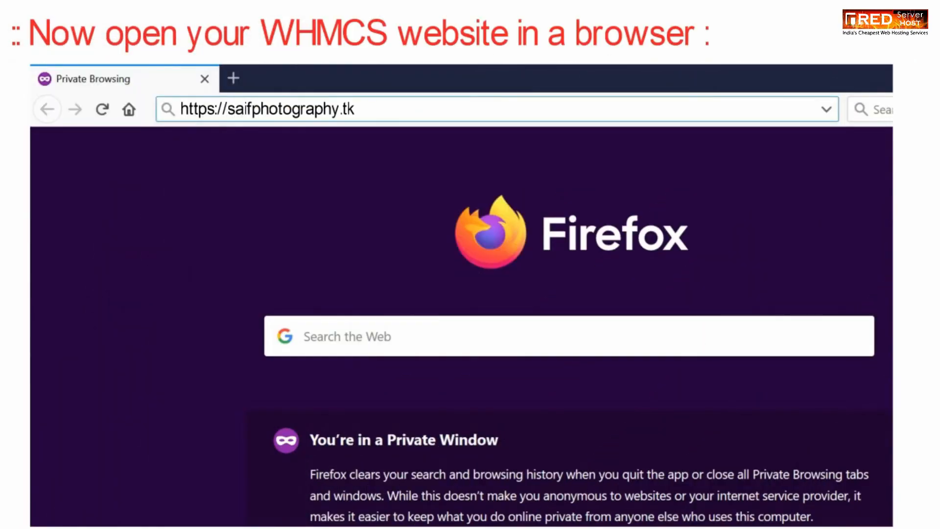